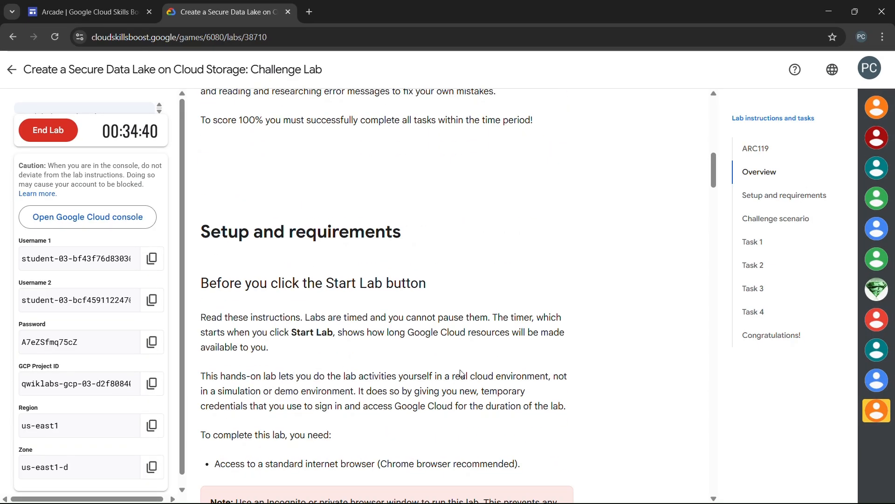
Bring up the lab's Task 1 'Create a Cloud Storage bucket' instructions and return to the notes file.
{"action": "left_click", "coordinate": [753, 242]}
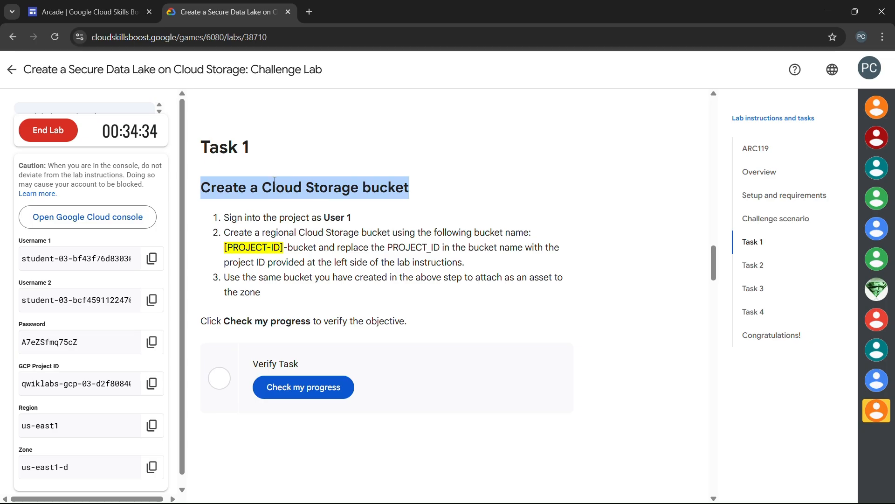
{"action": "mouse_move", "coordinate": [331, 204]}
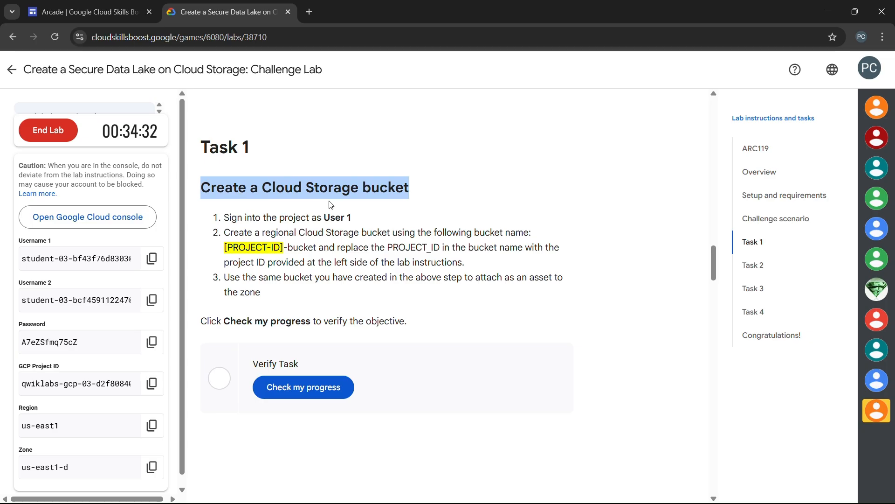
{"action": "key", "text": "alt+tab"}
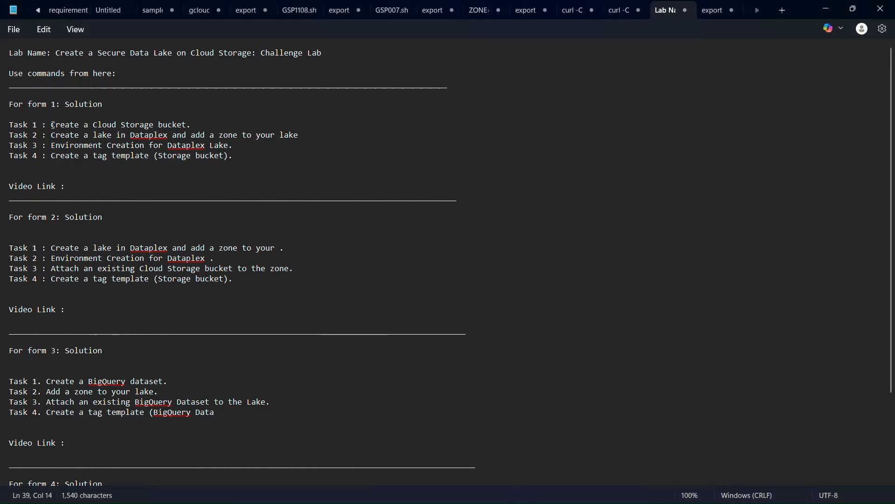
{"action": "left_click_drag", "start_coordinate": [51, 125], "coordinate": [174, 124]}
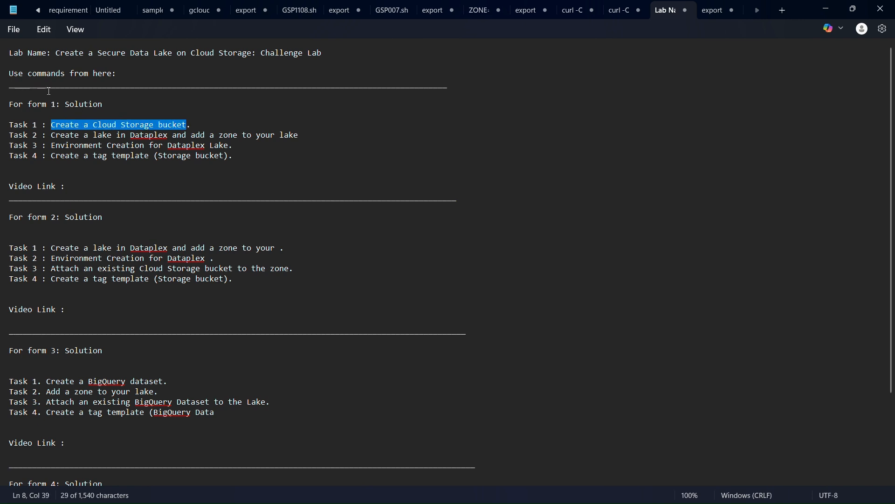
{"action": "double_click", "coordinate": [38, 104]}
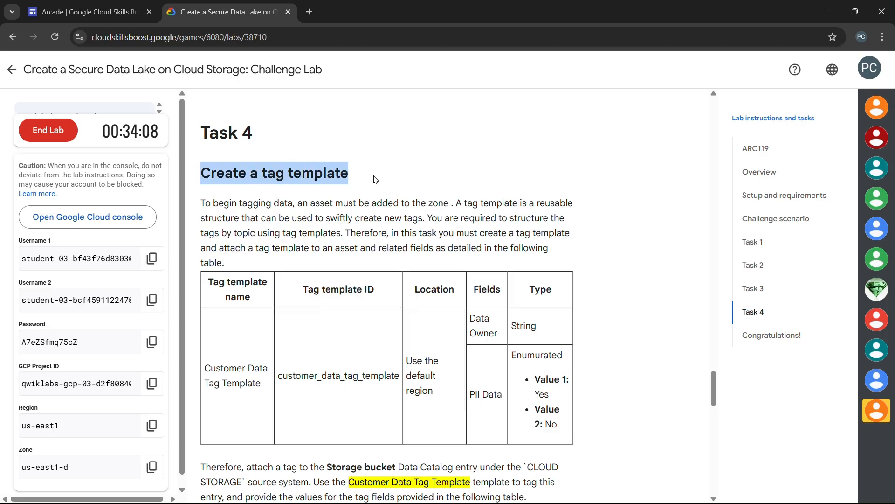
Switch to the browser tab to view the lab's Task 4 tag-template instructions.
{"action": "left_click", "coordinate": [671, 10]}
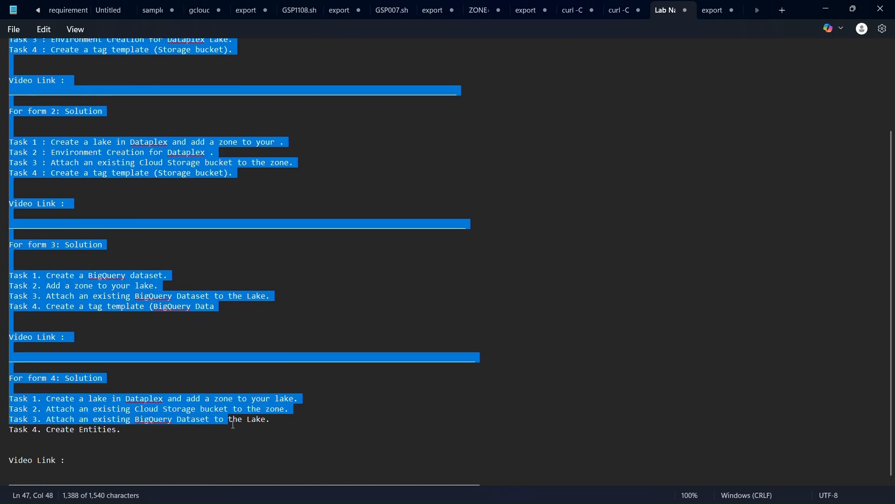
{"action": "scroll", "scroll_direction": "up", "scroll_amount": 3}
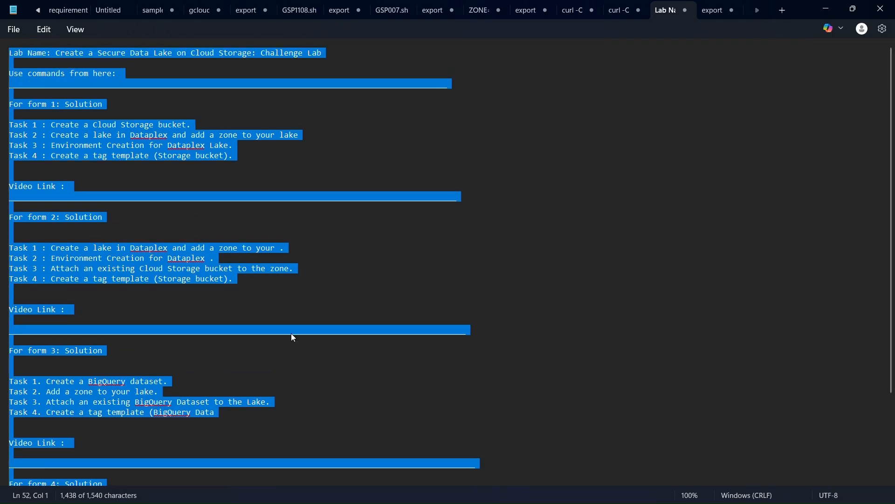
{"action": "left_click", "coordinate": [69, 186]}
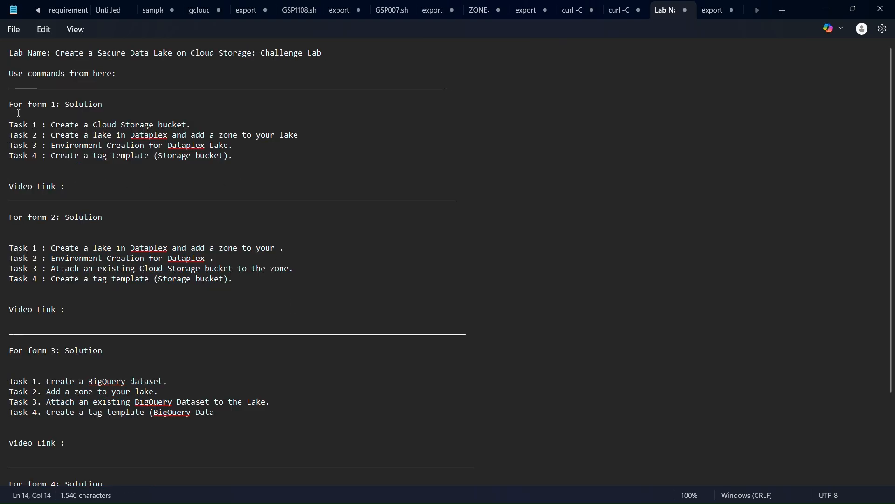
{"action": "left_click_drag", "start_coordinate": [49, 124], "coordinate": [147, 135]}
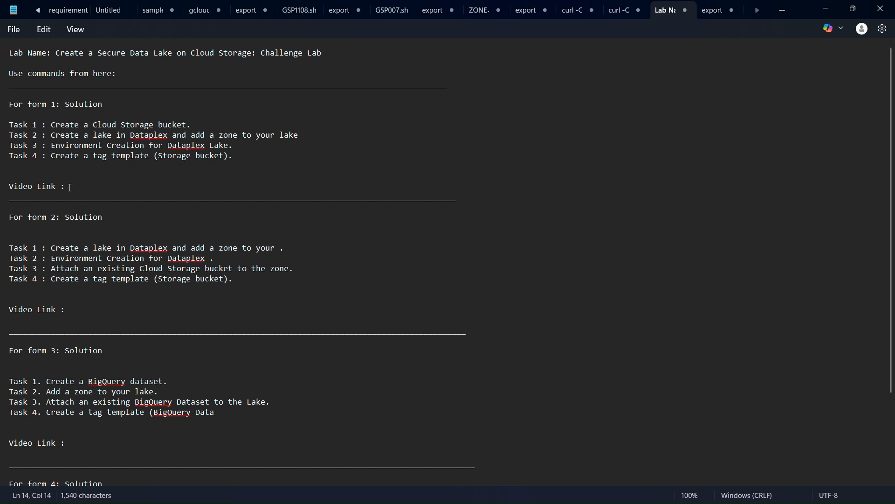
{"action": "left_click", "coordinate": [72, 185]}
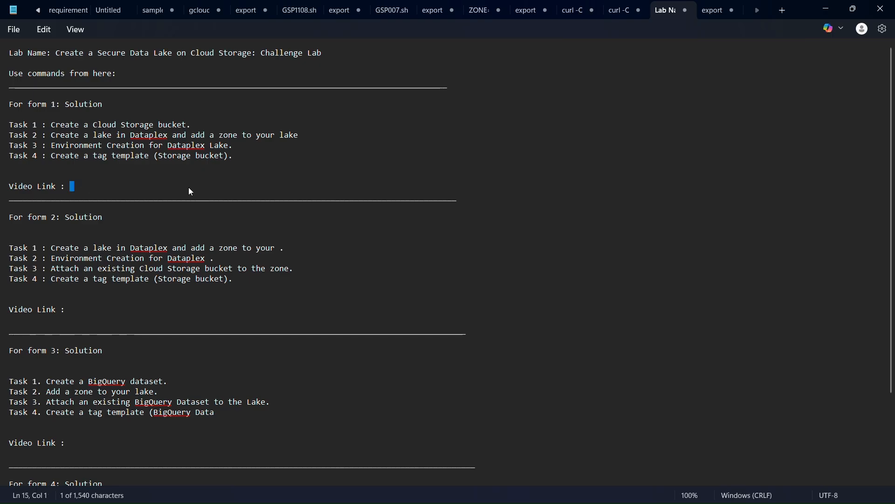
{"action": "mouse_move", "coordinate": [157, 178]}
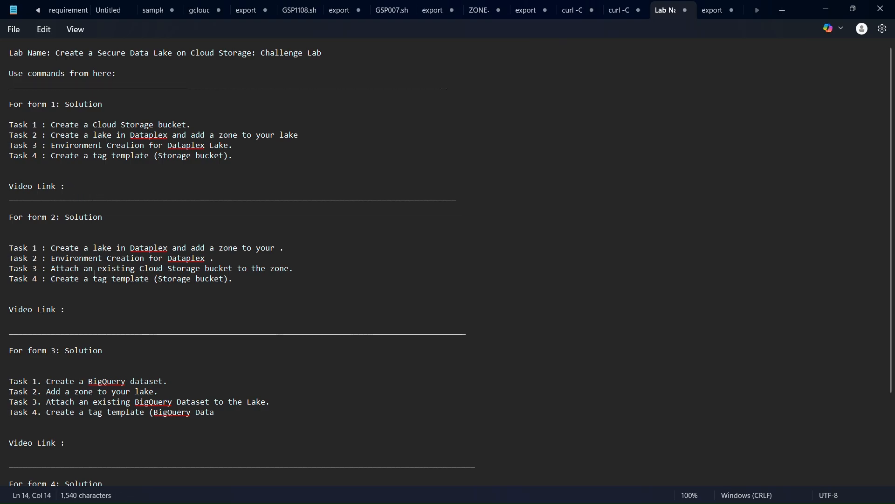
{"action": "scroll", "scroll_direction": "down", "scroll_amount": 3}
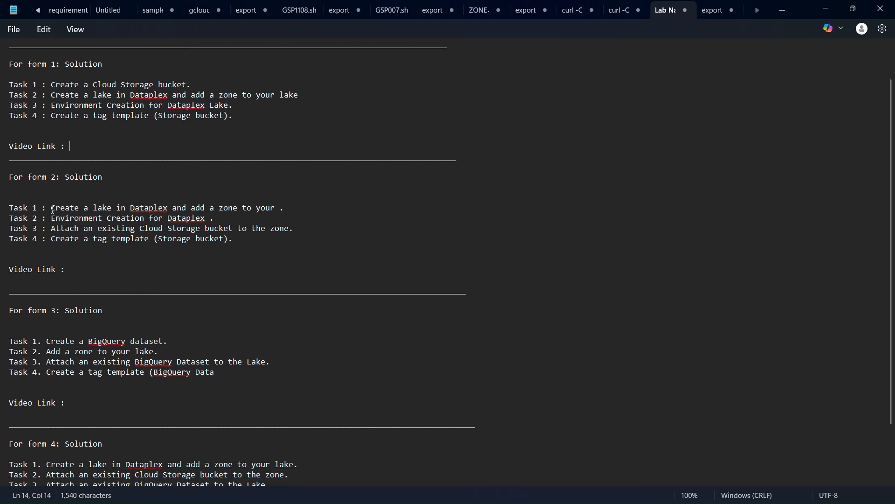
{"action": "left_click_drag", "start_coordinate": [51, 207], "coordinate": [187, 207]}
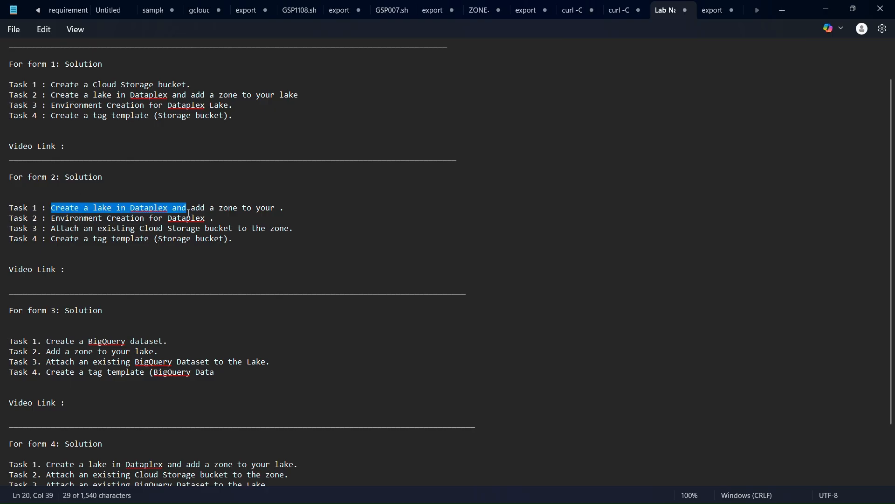
{"action": "left_click_drag", "start_coordinate": [187, 207], "coordinate": [273, 207]}
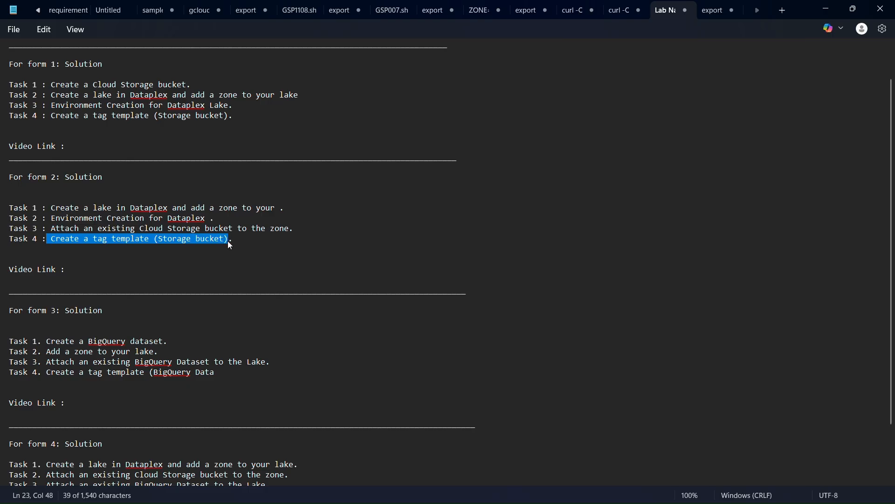
{"action": "left_click", "coordinate": [60, 269]}
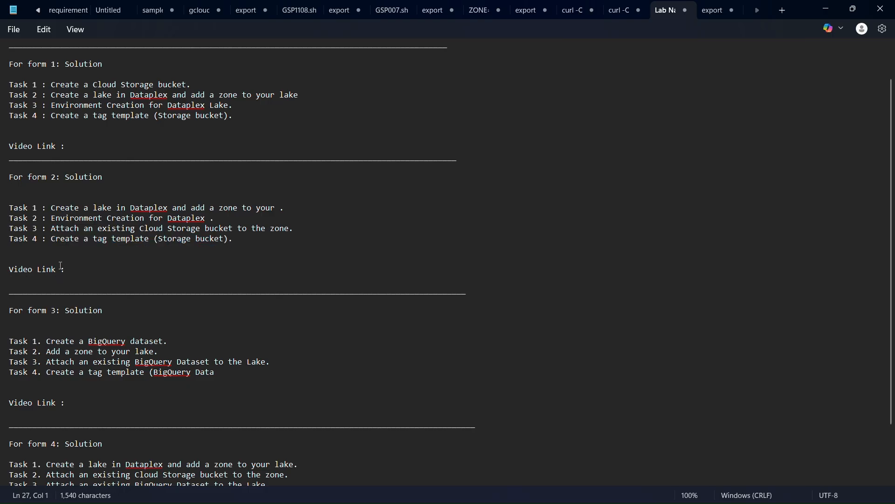
{"action": "left_click", "coordinate": [71, 269]}
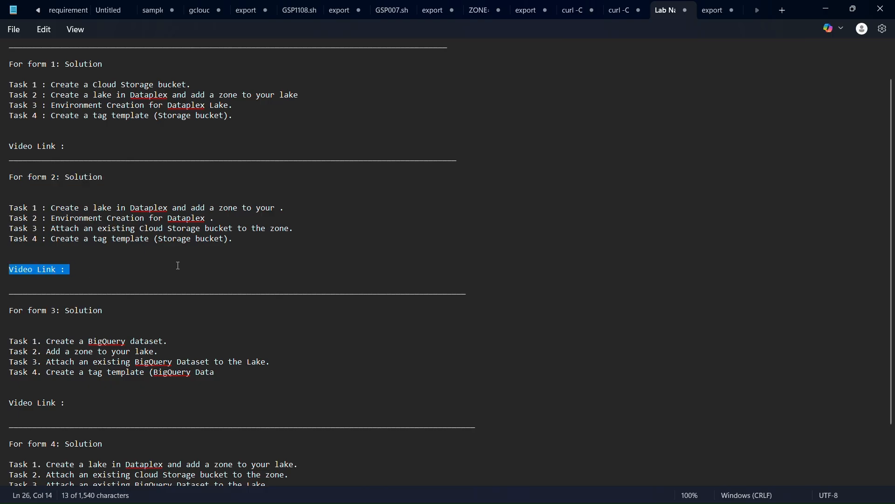
{"action": "left_click", "coordinate": [195, 260]}
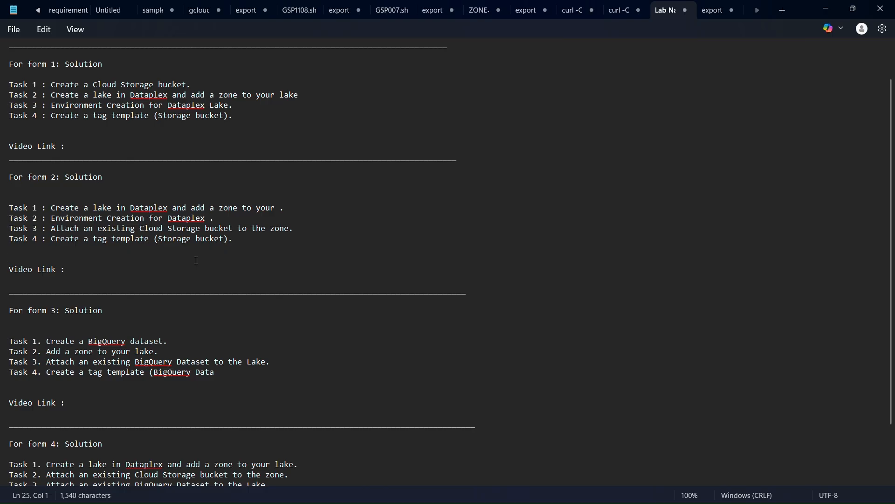
{"action": "left_click", "coordinate": [68, 269]}
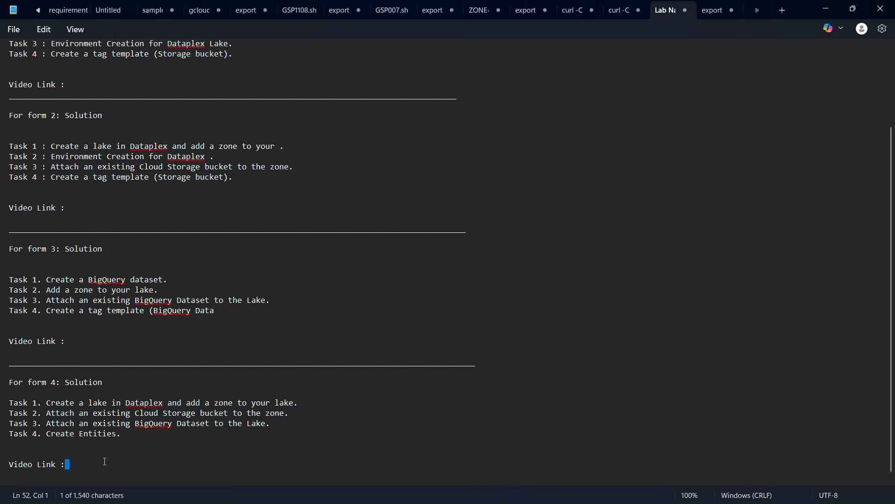
{"action": "mouse_move", "coordinate": [167, 493]}
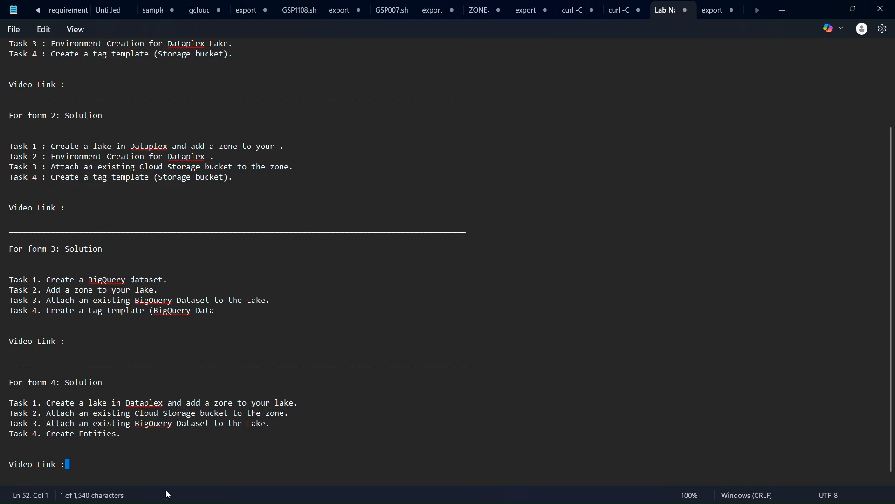